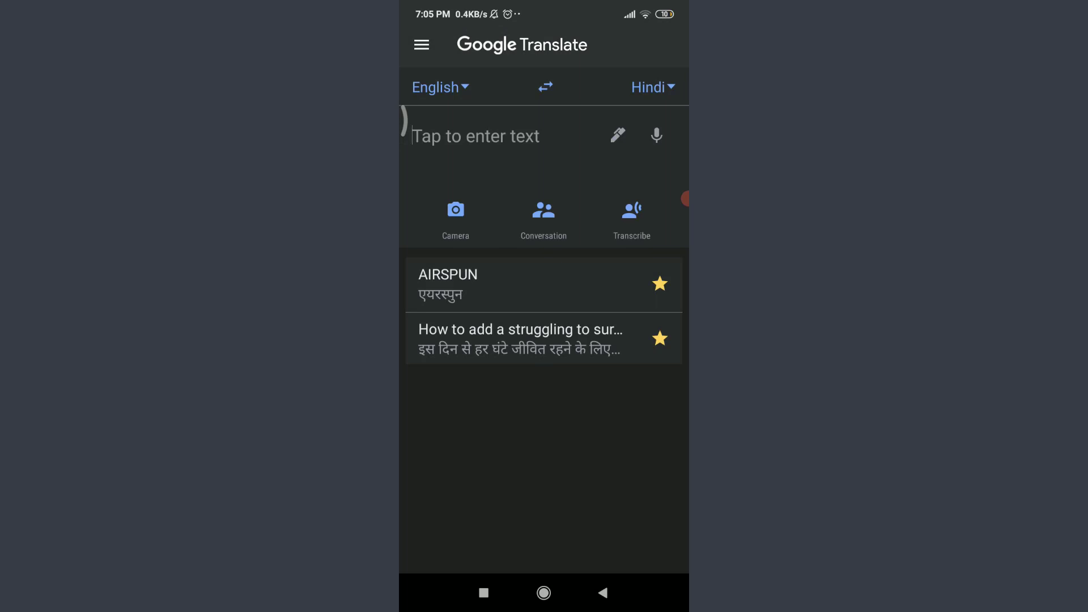
- Start the microphone so spoken English is transcribed live as Hindi text
left_click(632, 209)
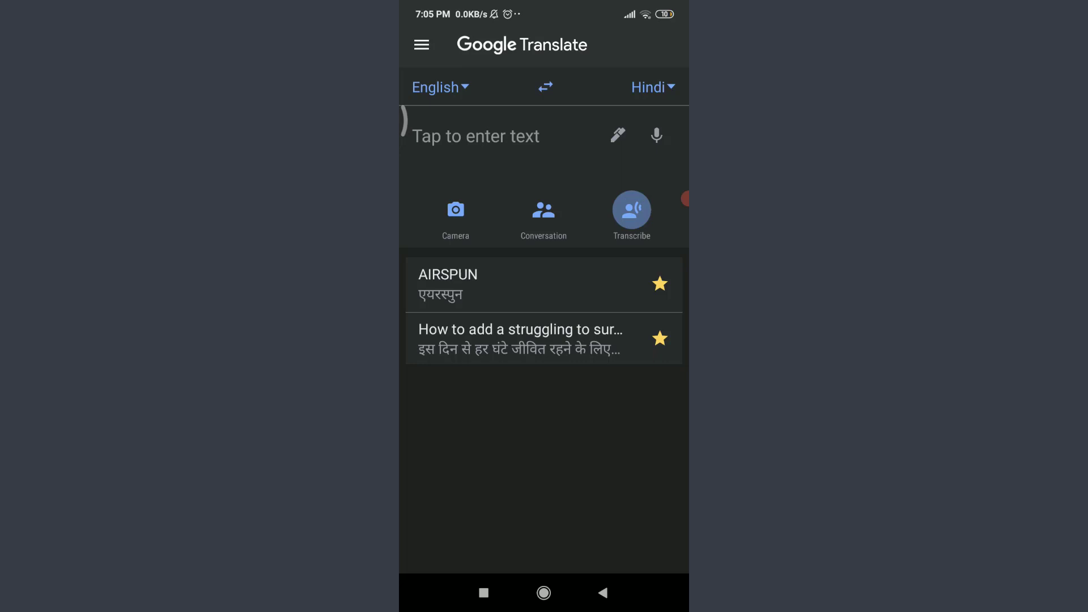
left_click(632, 209)
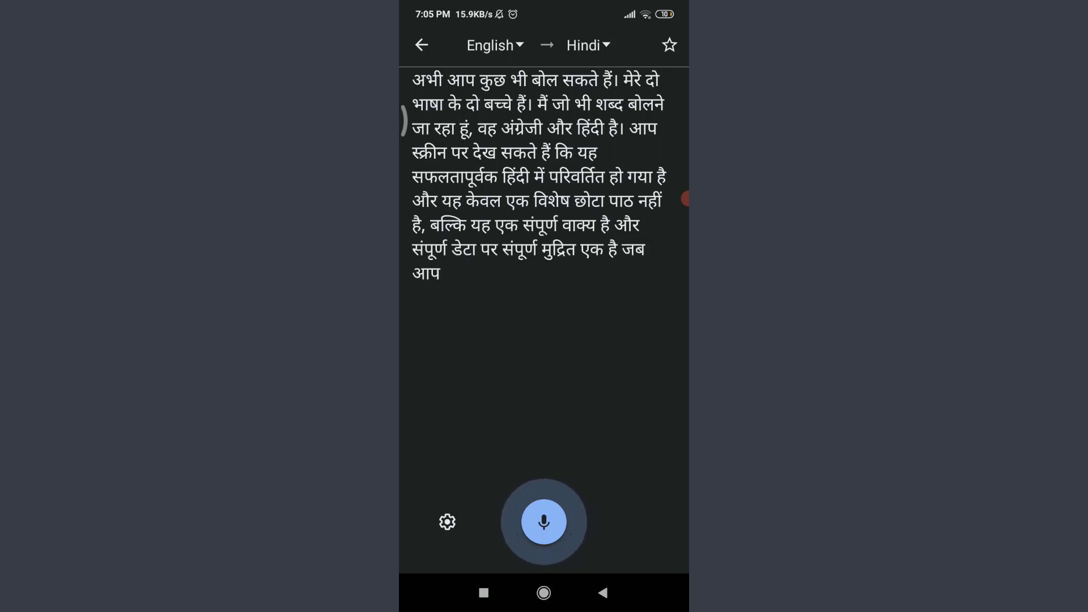
- Finish transcribing and name the saved transcript 'Kiki's Delivery Service 🦋'
left_click(543, 522)
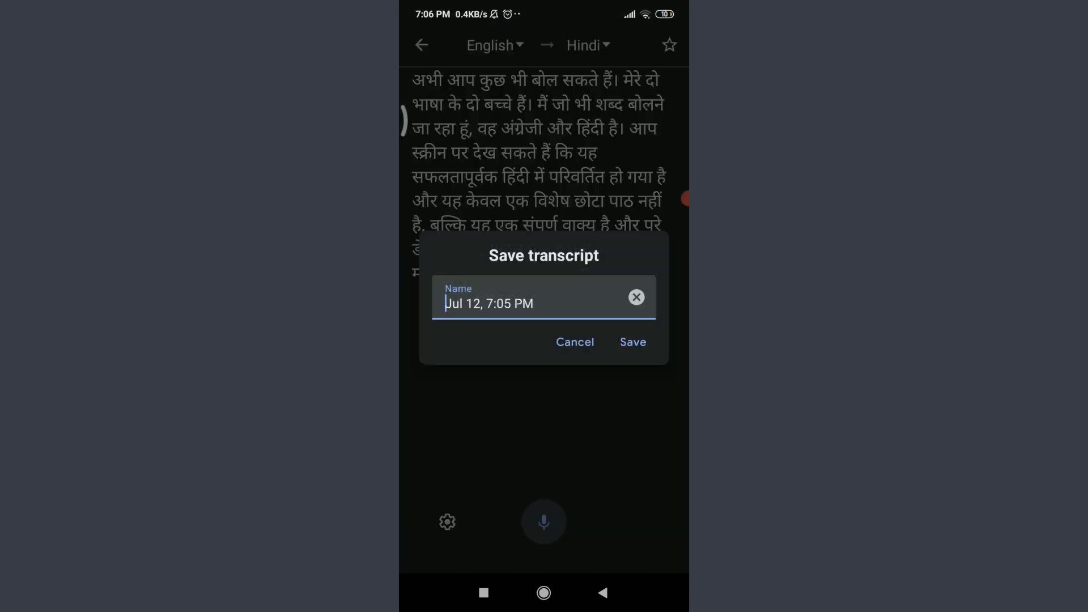
left_click(636, 297)
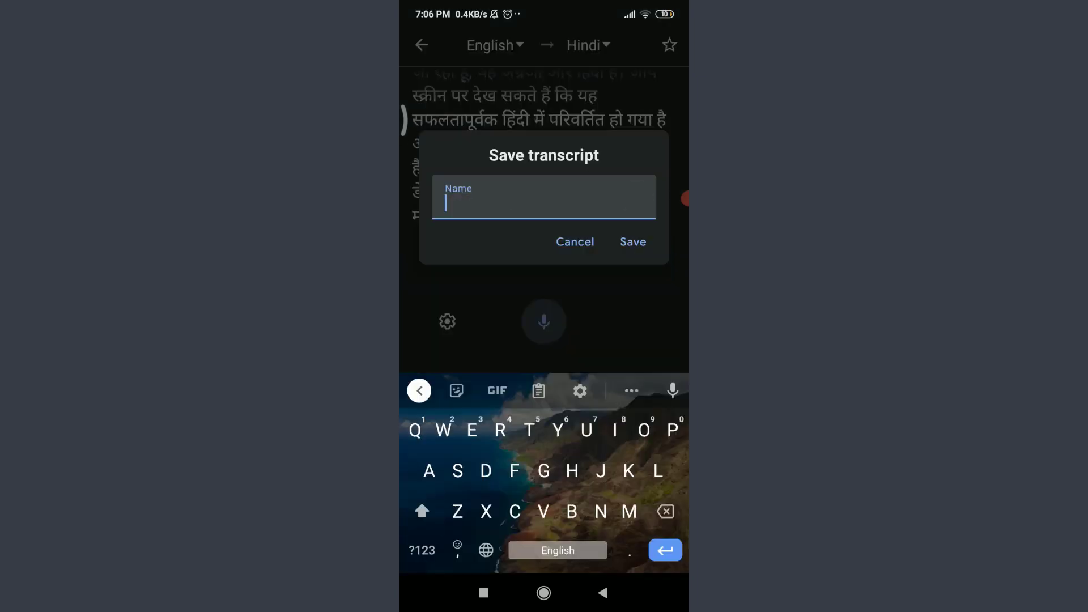
type("Kiki's Delivery Service 🦋")
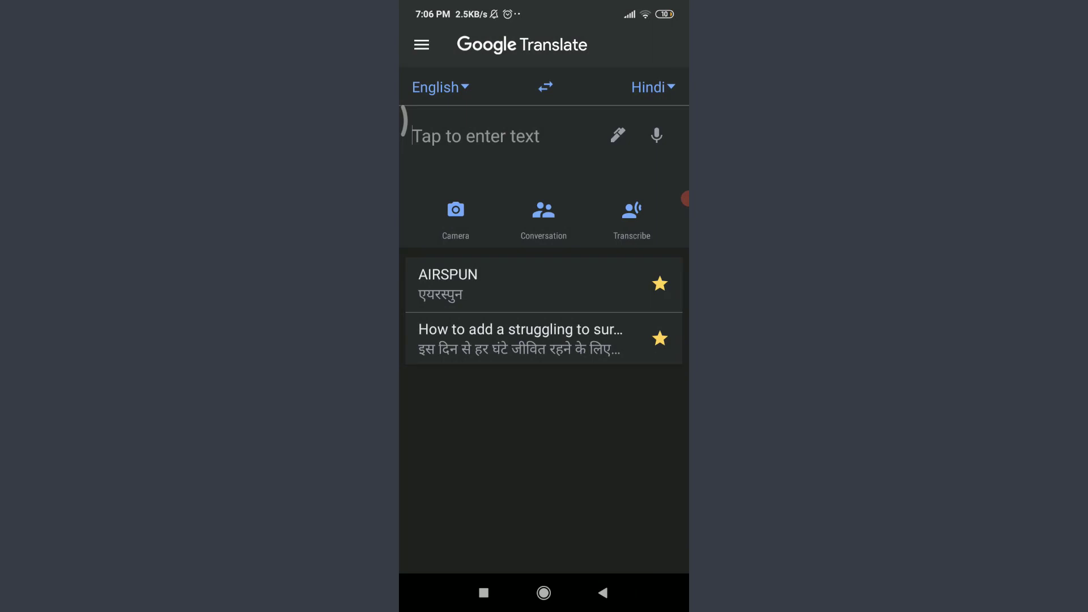
- From the navigation menu's Saved transcripts, open 'Kiki's Delivery Service 🦋'
left_click(421, 44)
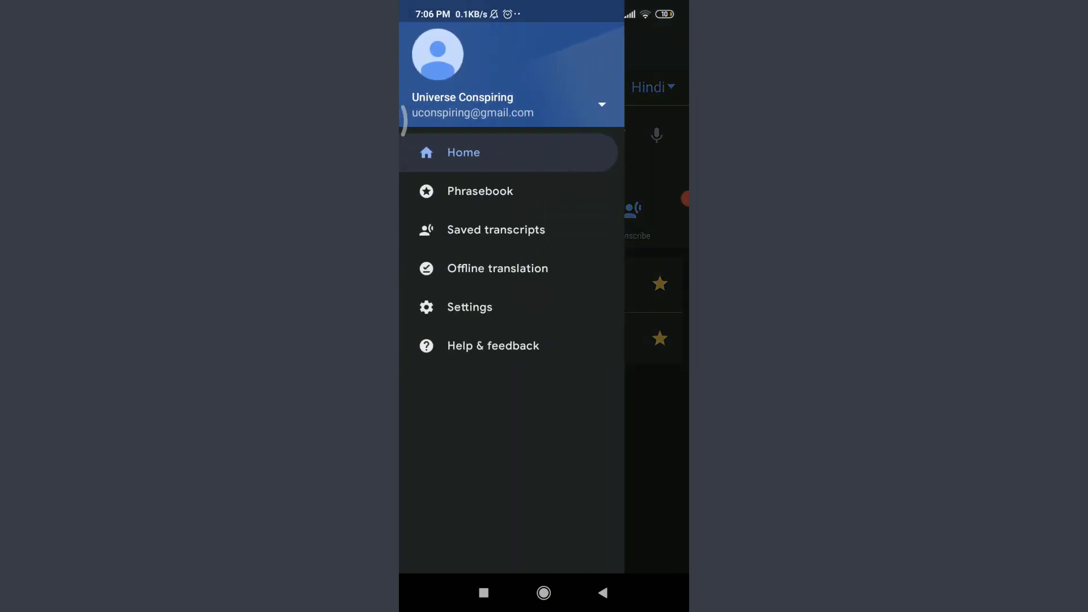
left_click(496, 230)
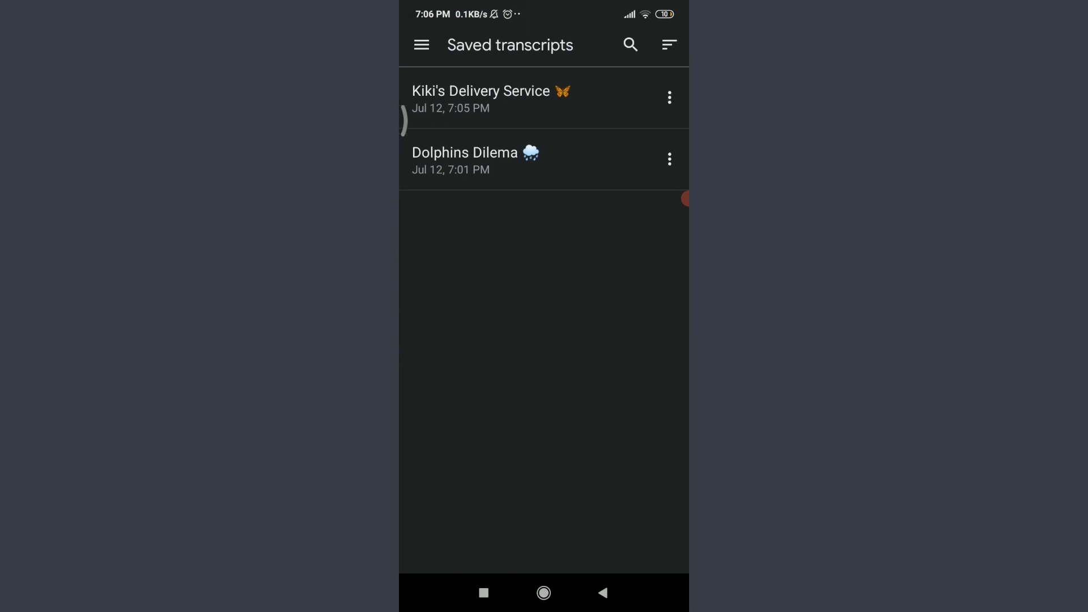
left_click(481, 97)
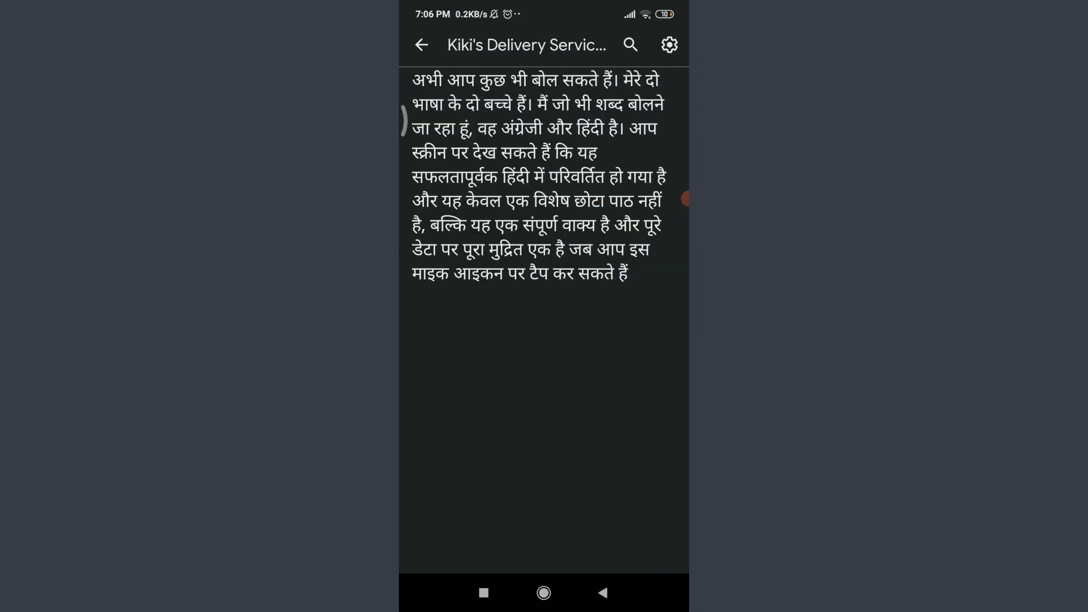